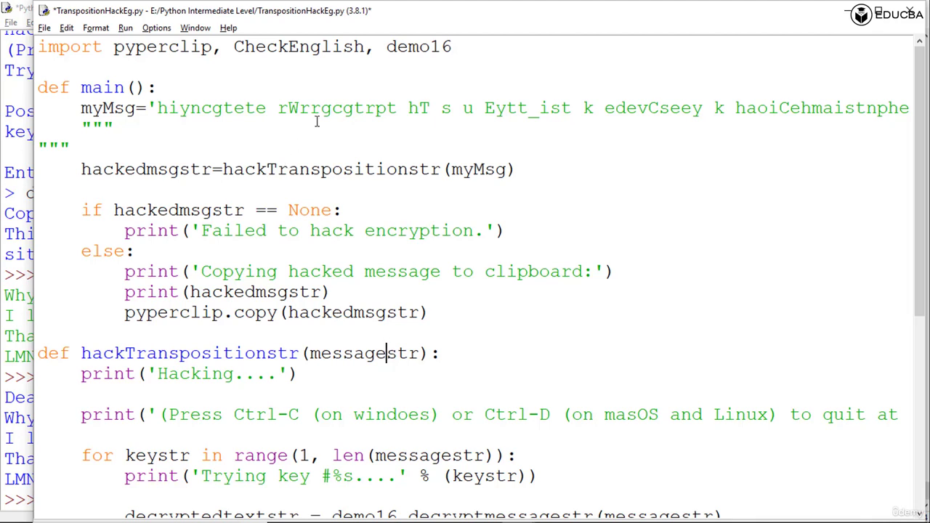
mouse_move(266, 300)
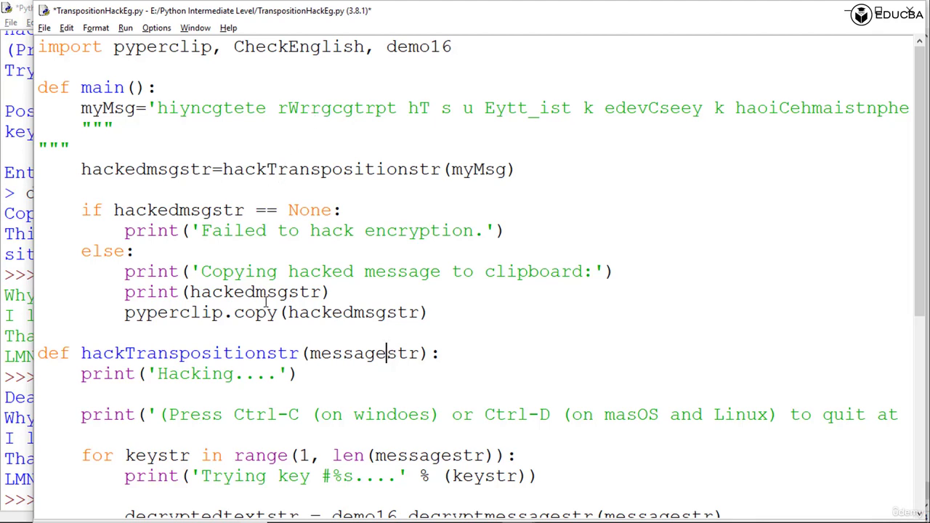
mouse_move(159, 347)
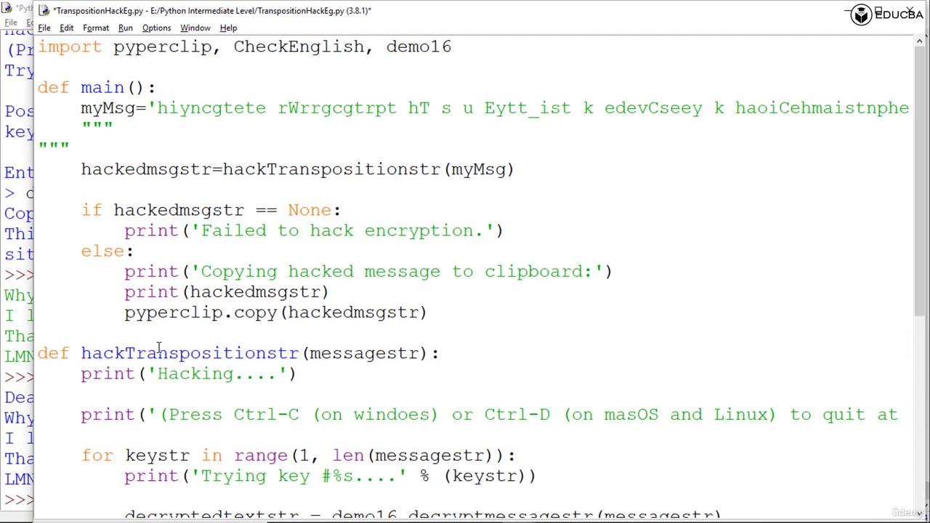
Correct 'windoes' to 'windows' in the quit message inside hackTranspositionstr.
left_click(384, 353)
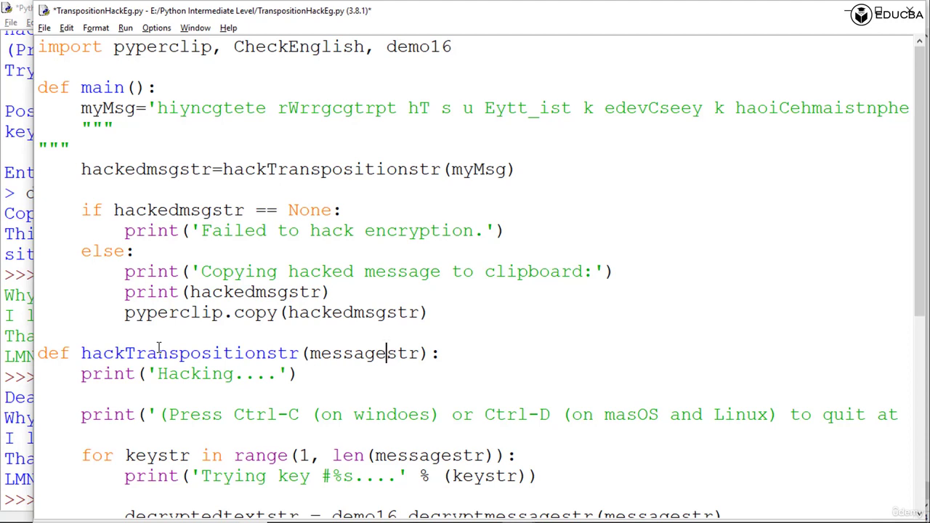
scroll("down", 3)
type("w")
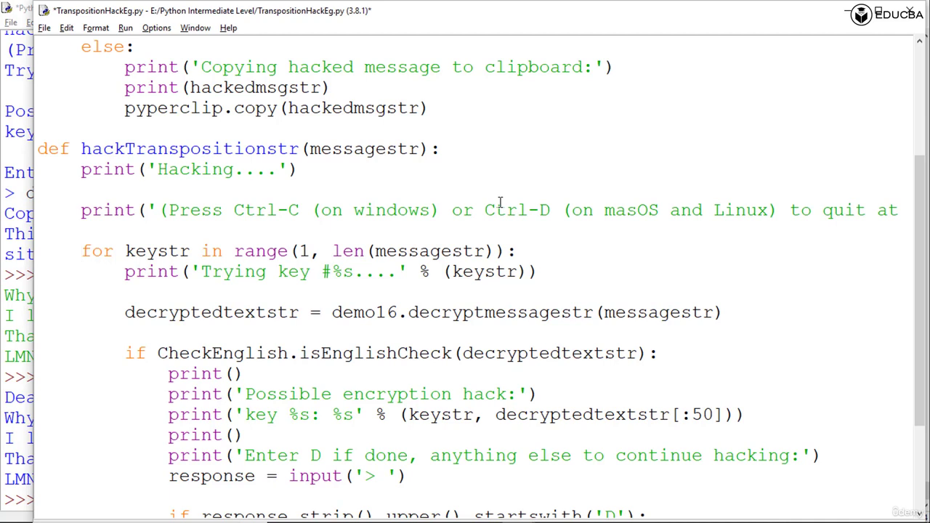
left_click(84, 271)
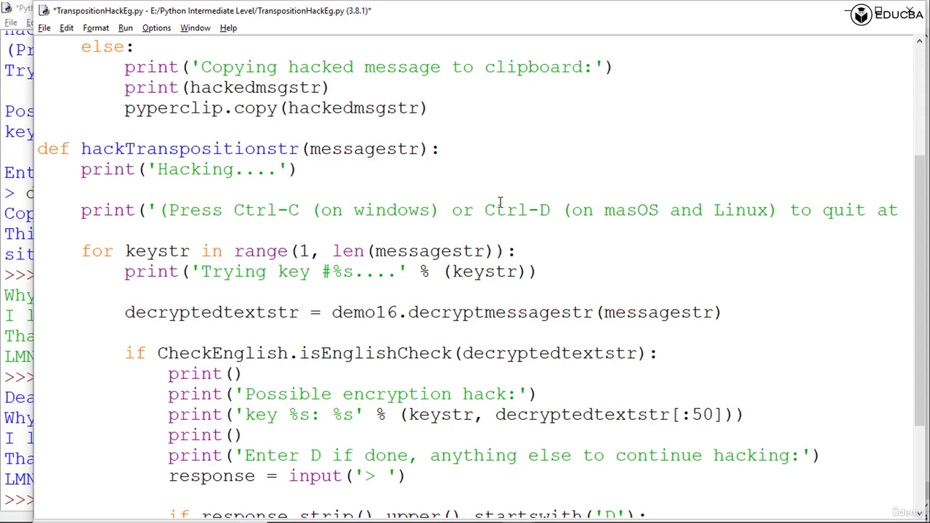
left_click(82, 272)
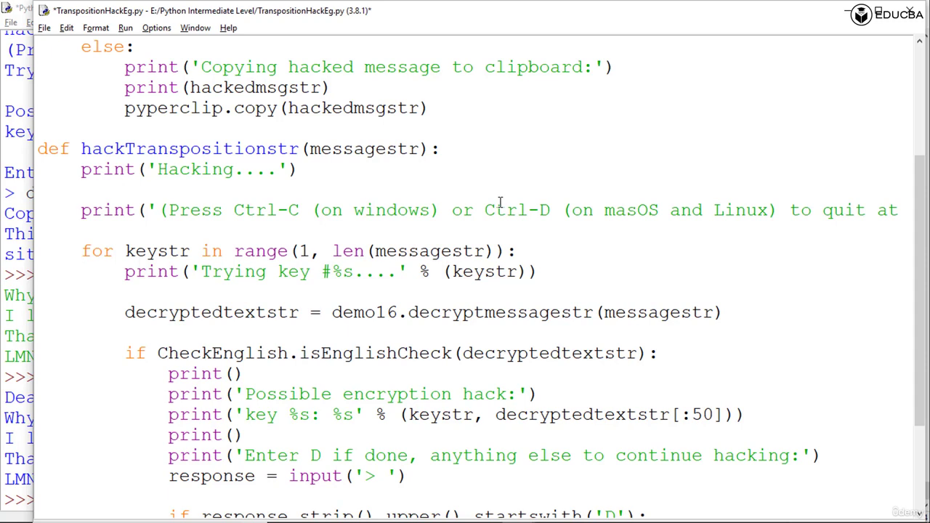
left_click(81, 272)
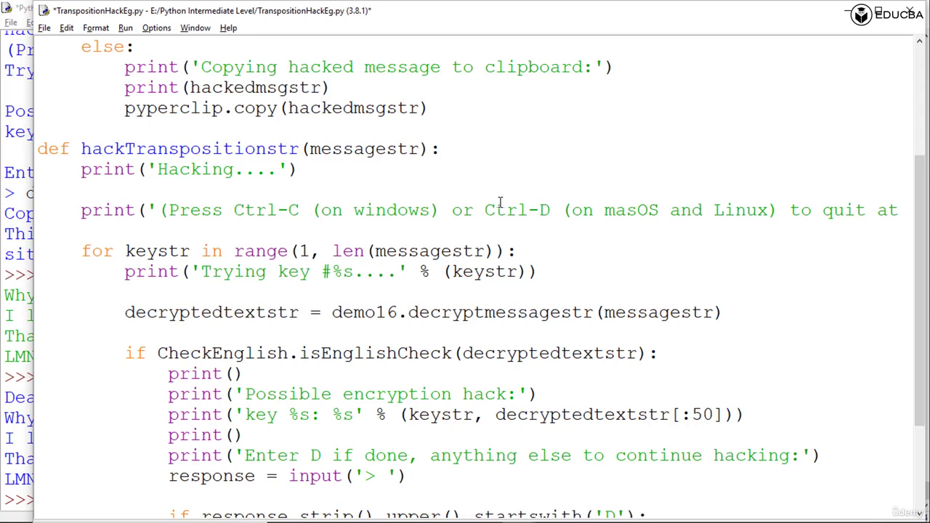
left_click(82, 272)
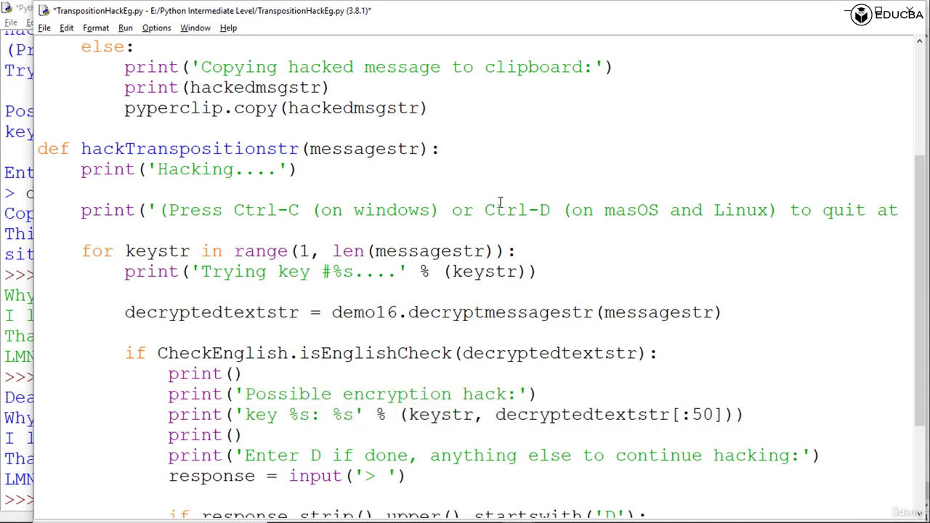
left_click(168, 454)
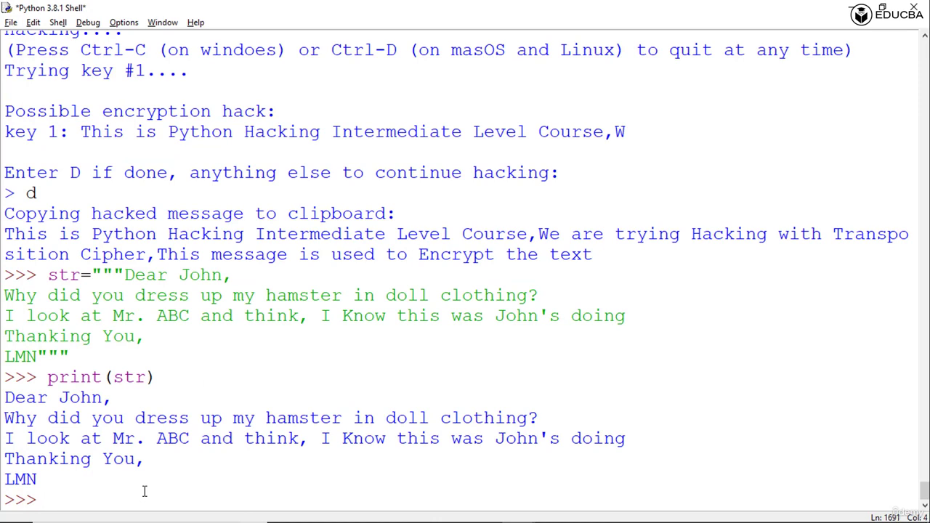
Evaluate strip() on space-padded 'Hello' strings in the Shell, returning 'Hello'.
type("'")
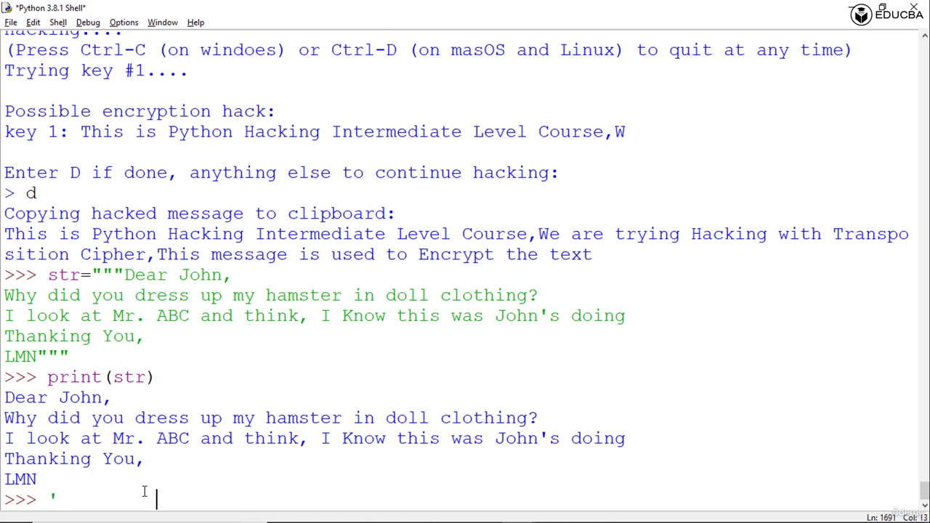
type("Hello")
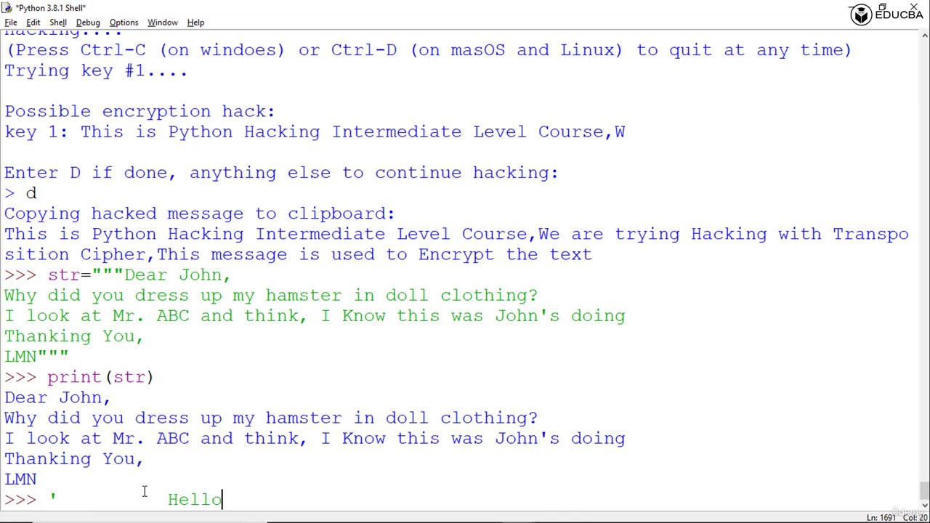
type("'.stri")
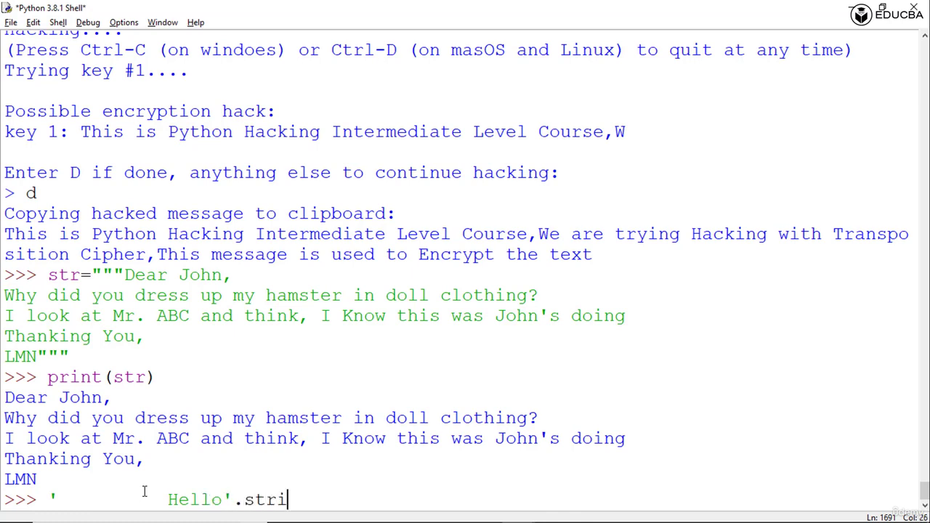
key("Return")
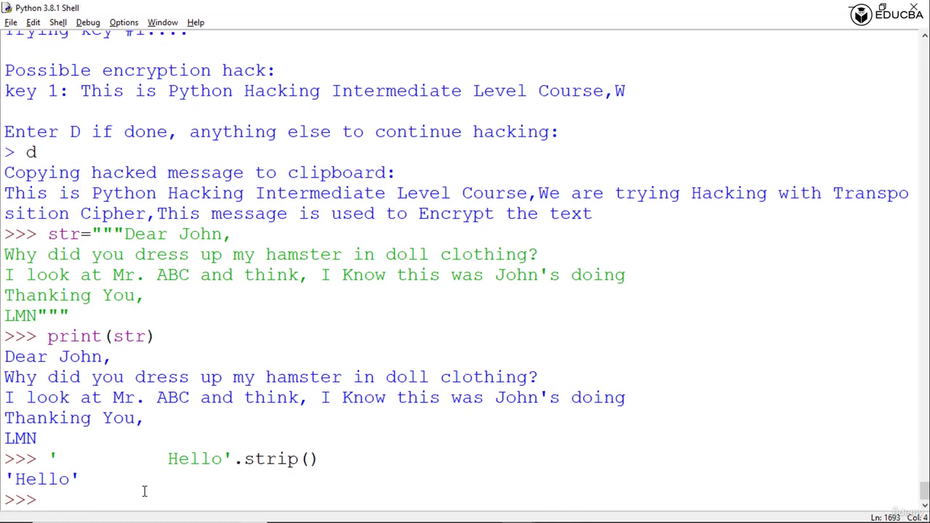
type("'")
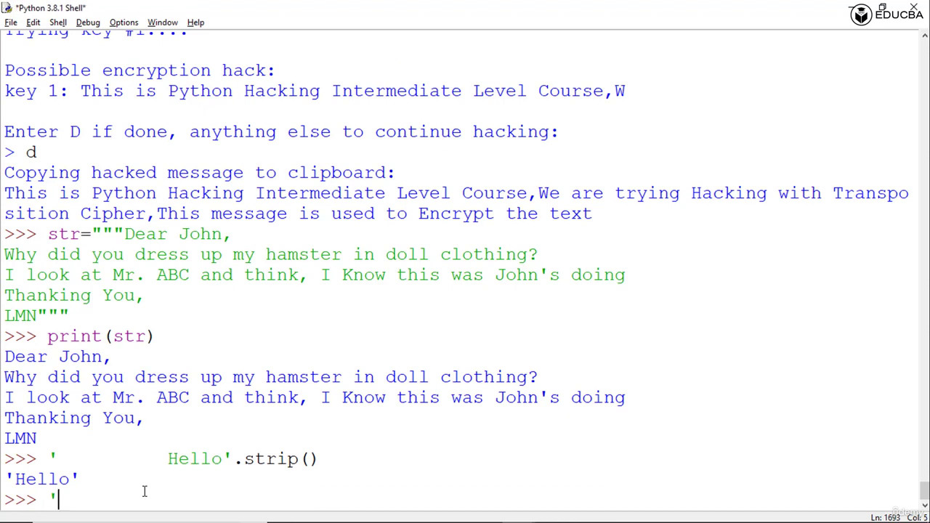
type("Hello")
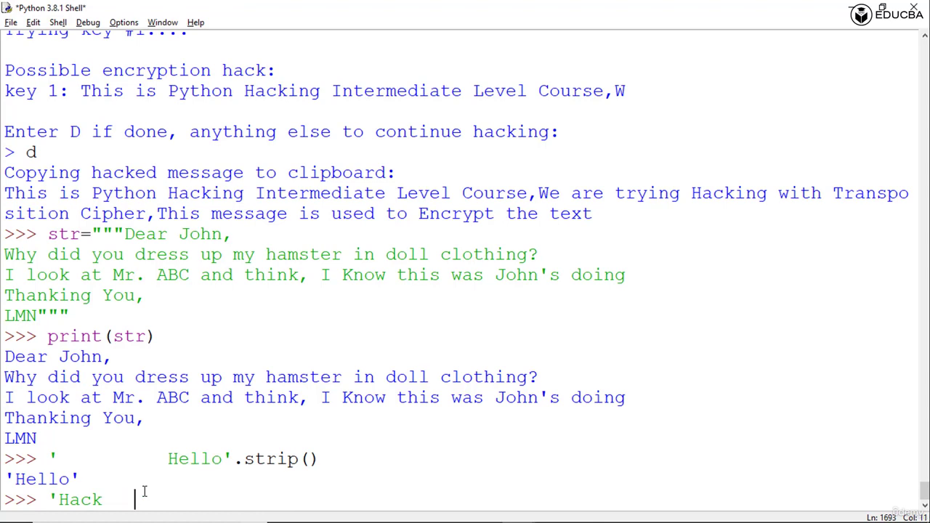
type("'.str")
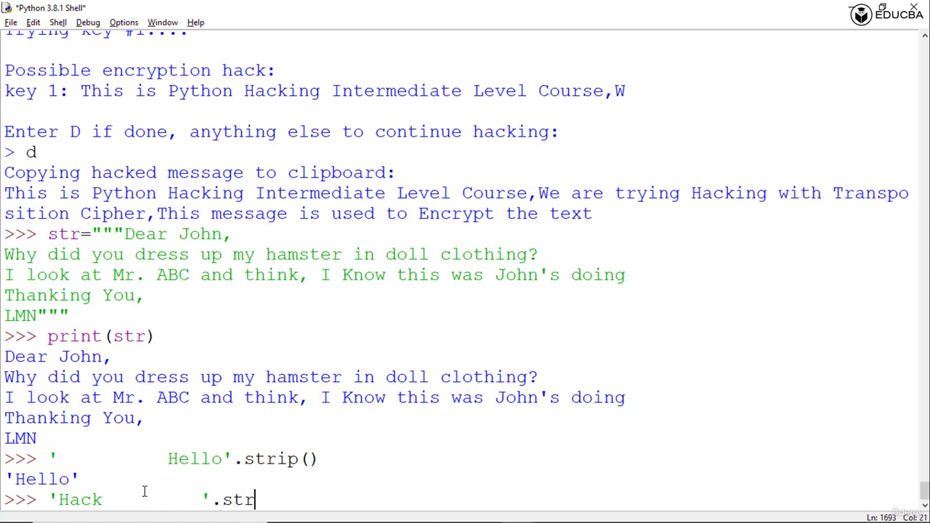
key("Return")
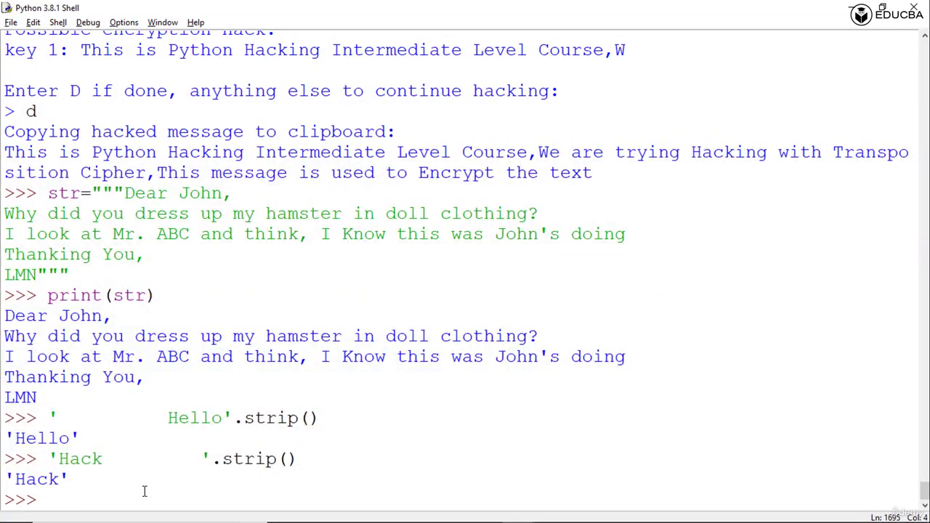
Evaluate ' Hello Python.'.strip(), keeping the inner gap while dropping outer spaces.
type("'        Hello")
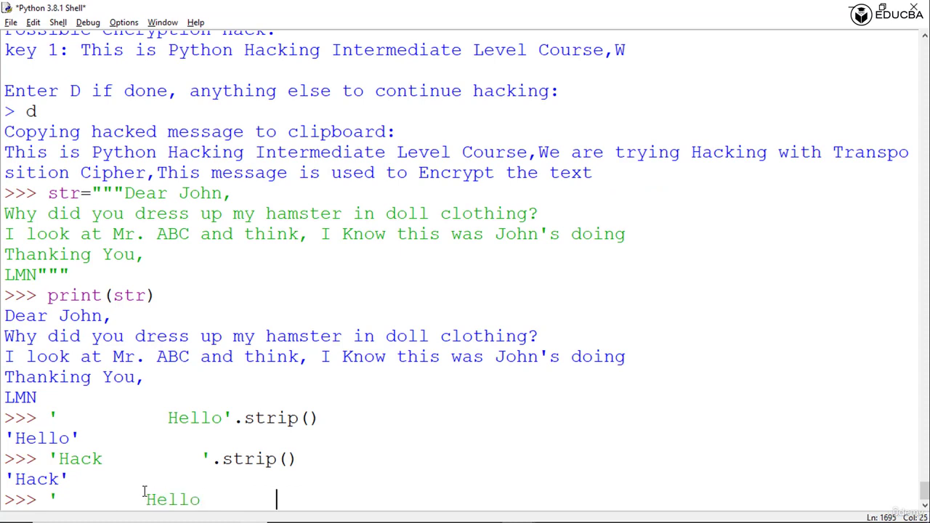
type("Python.'")
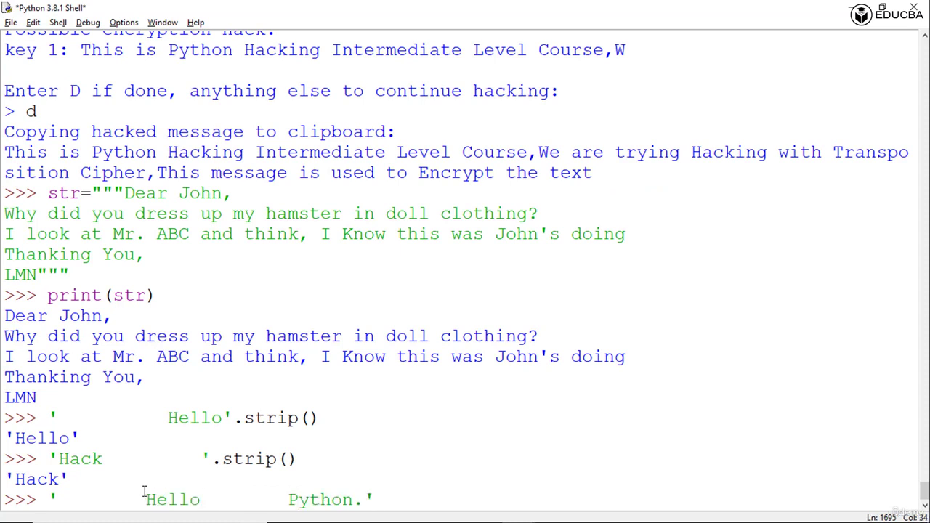
type(".strip")
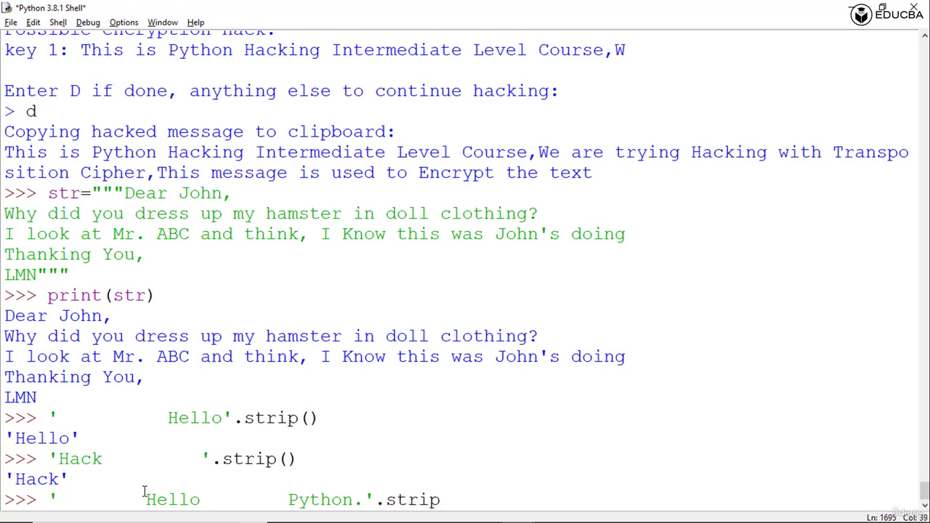
key("Return")
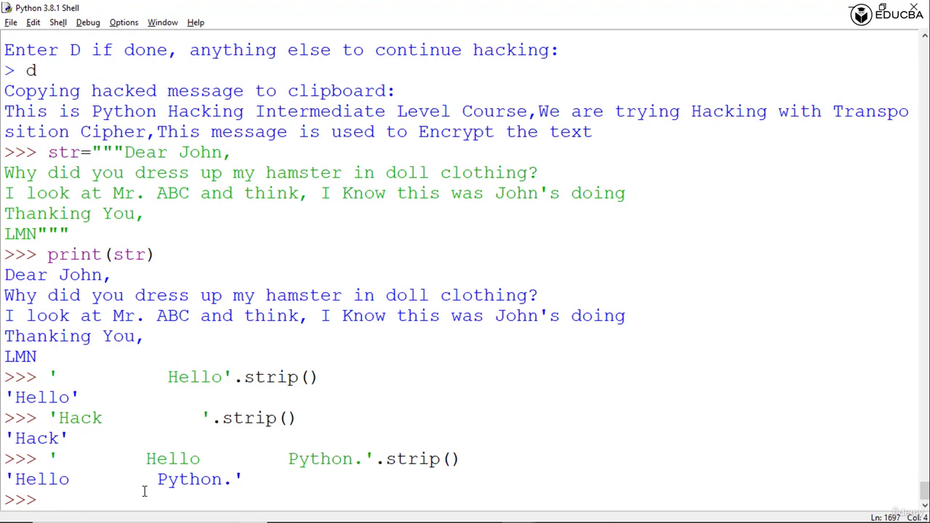
Evaluate 'ppppppppHElloppppp'.strip('p') in the Shell, returning 'HEllo'.
left_click(47, 500)
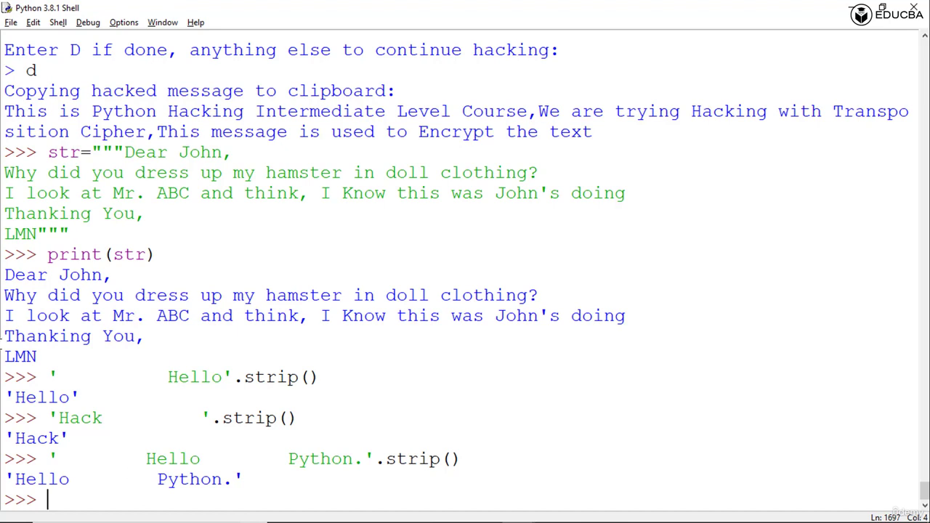
type("'aas")
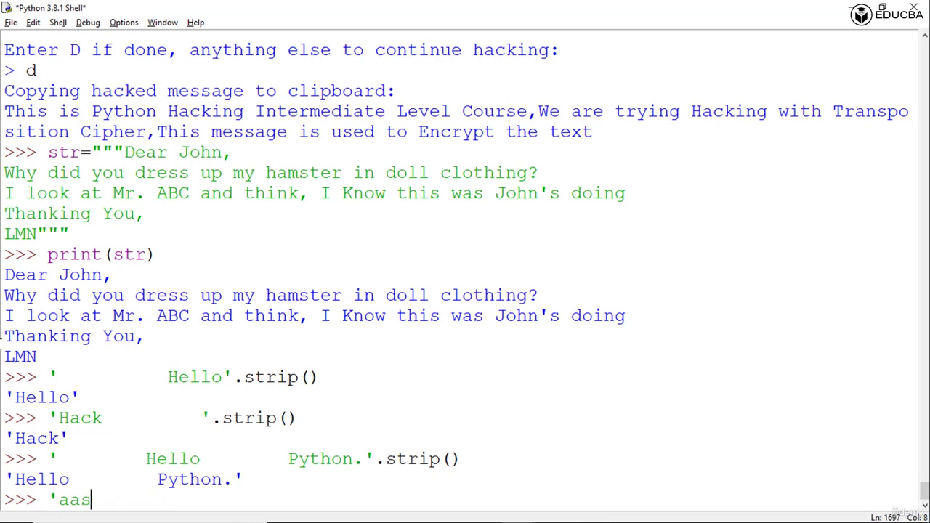
type("ppppppppHEll")
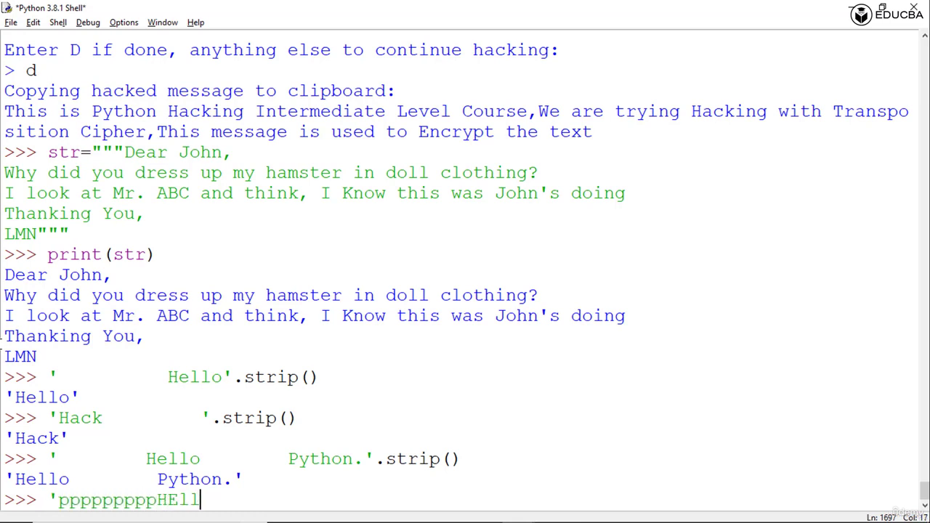
type("oppppp'.strip('p")
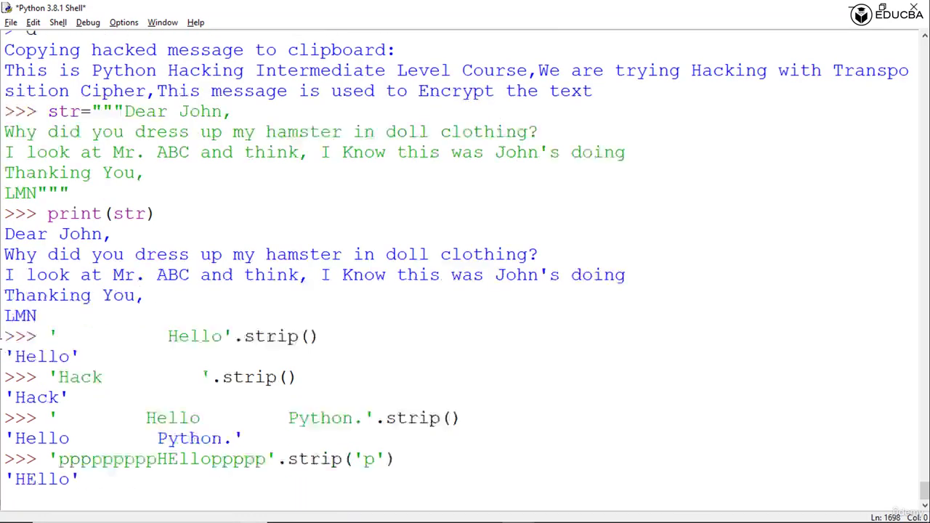
key("Return")
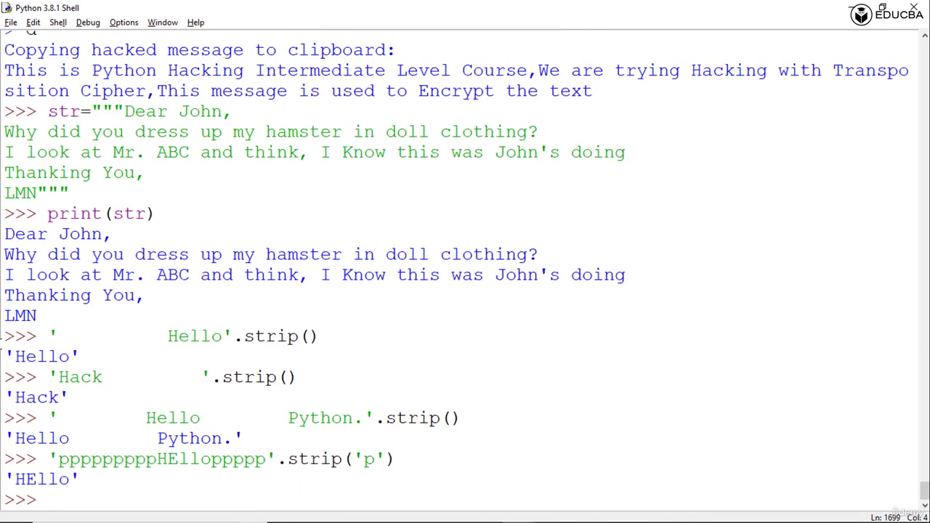
Begin entering the 'abab…bHEllo'.strip('ab') example.
type("'abababababababa")
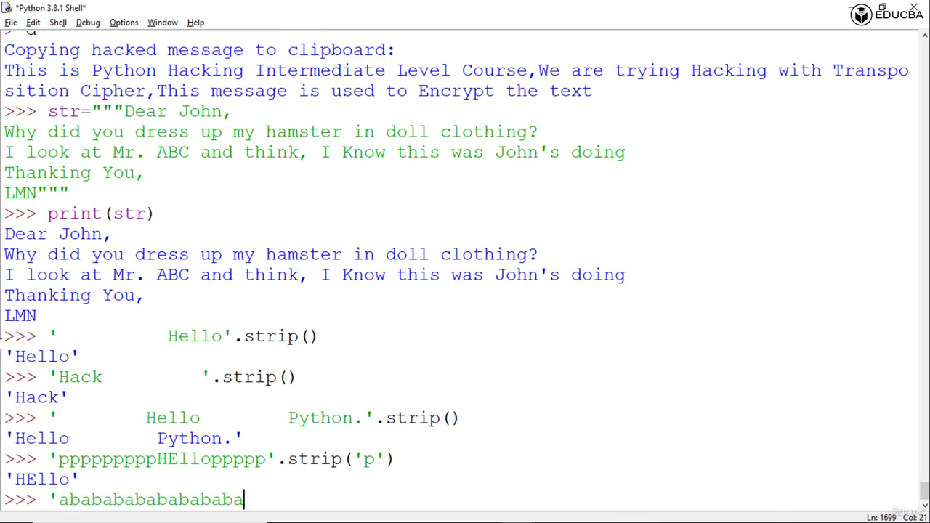
type("bHEllo")
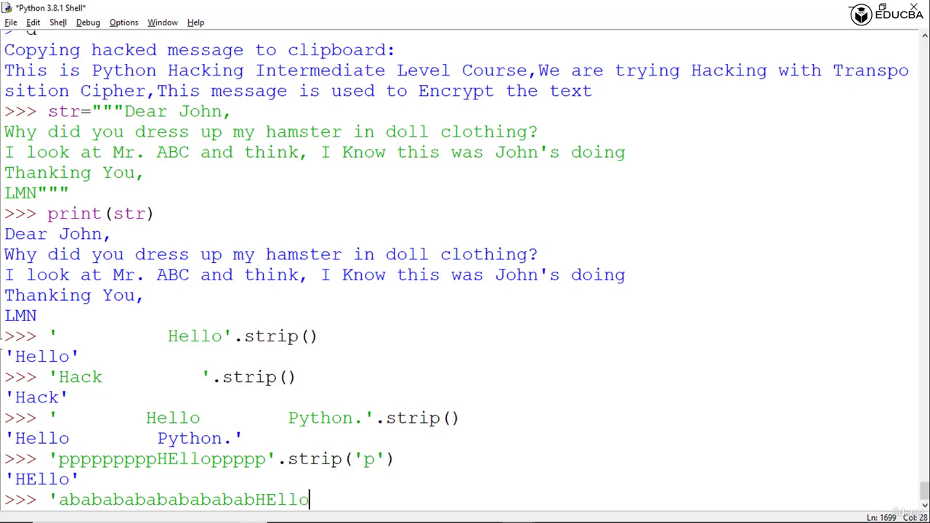
type("'.st")
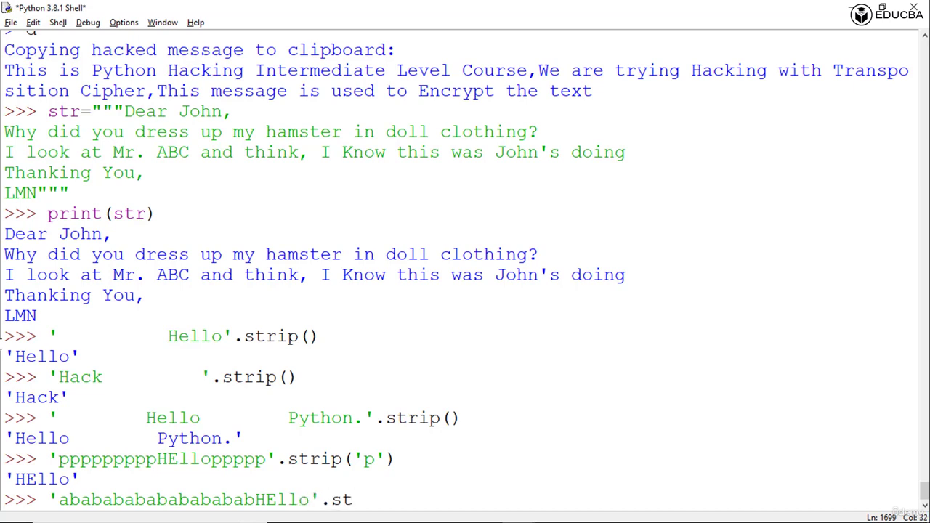
type("rip('ab")
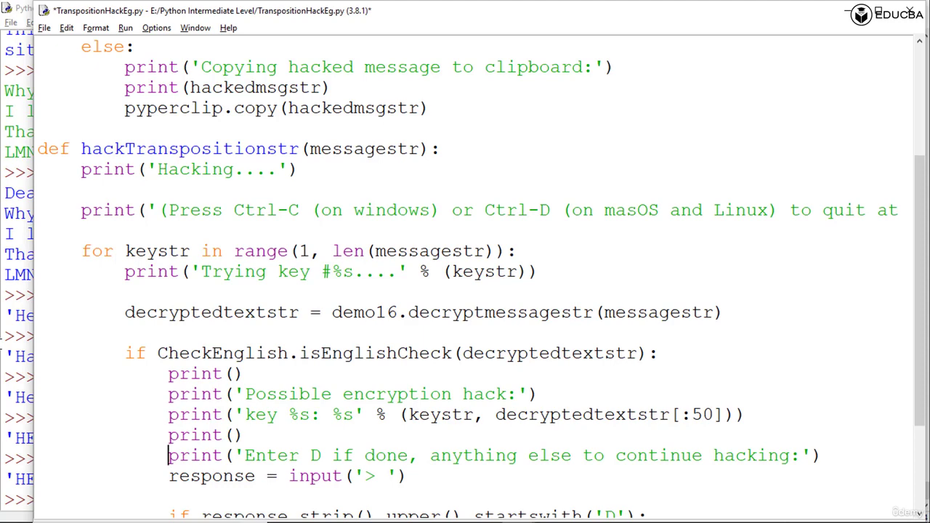
Scroll to the response.strip().upper().startswith('D') block and return None, then save the file.
scroll("down", 3)
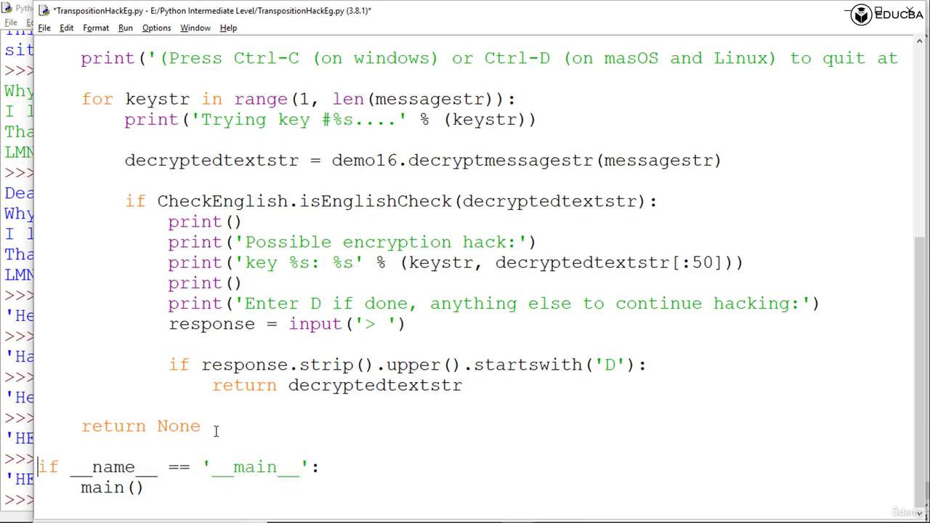
scroll("down", 3)
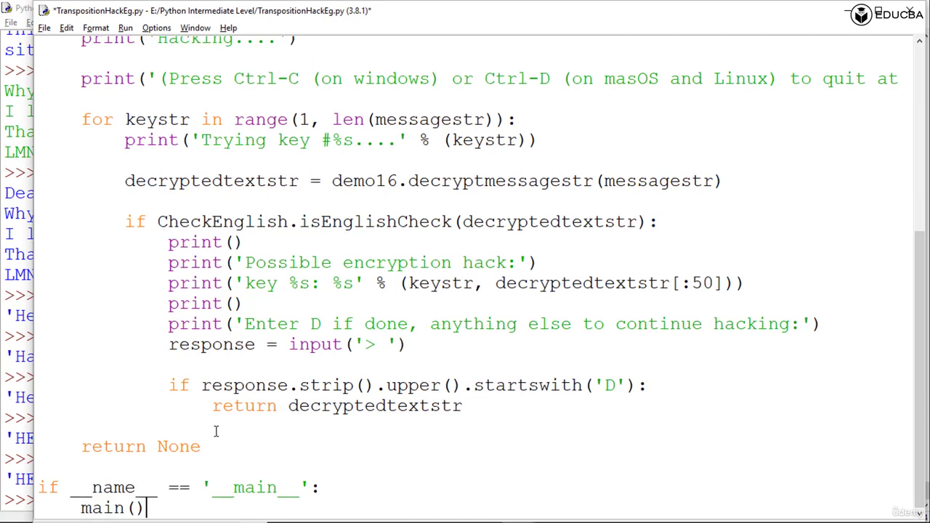
key("ctrl+s")
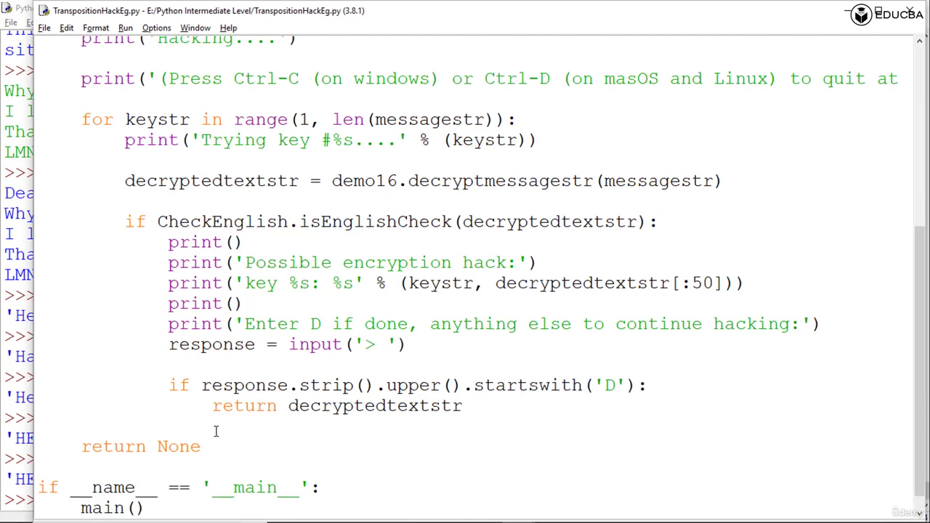